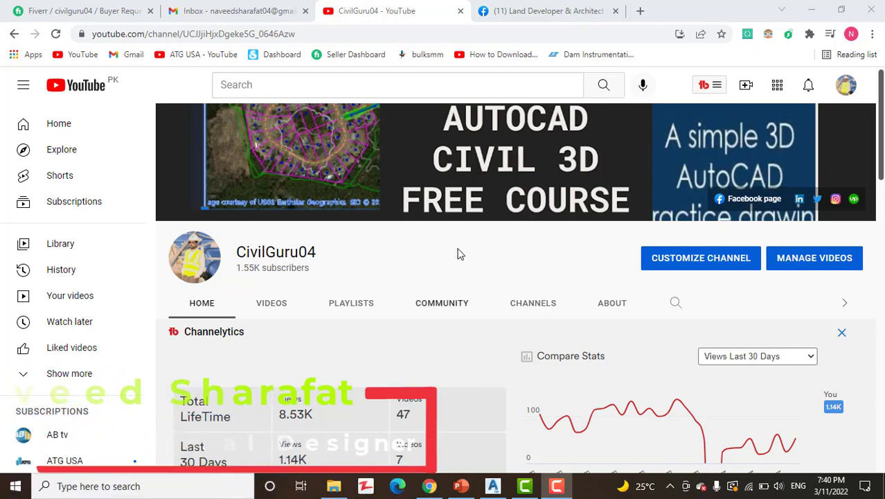
Step: Switch Chrome to the Facebook business page, scroll it, and minimise the browser
left_click(548, 11)
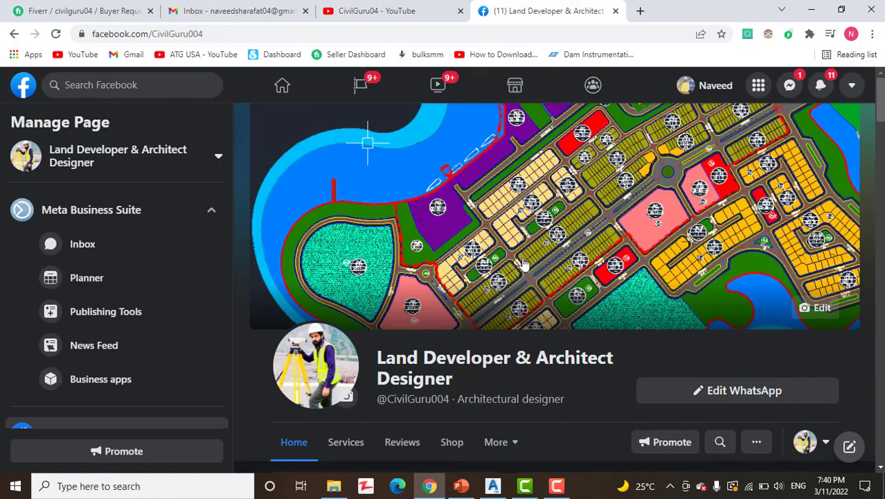
scroll("down", 3)
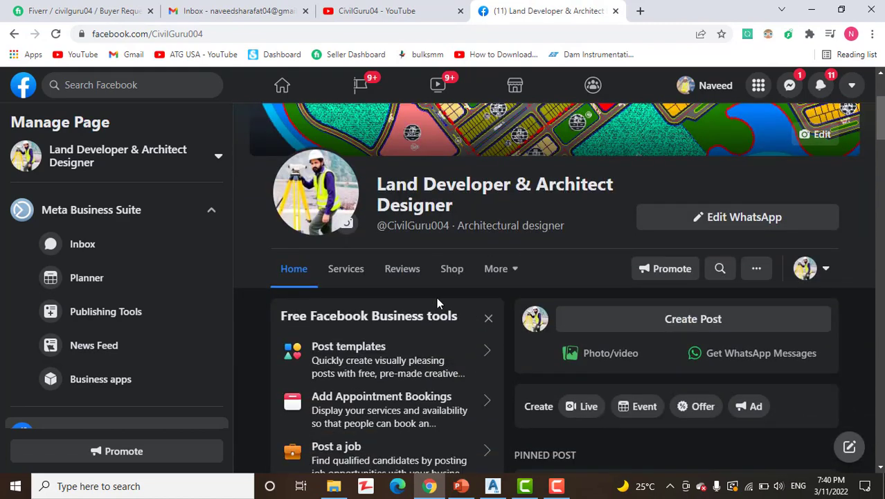
mouse_move(261, 405)
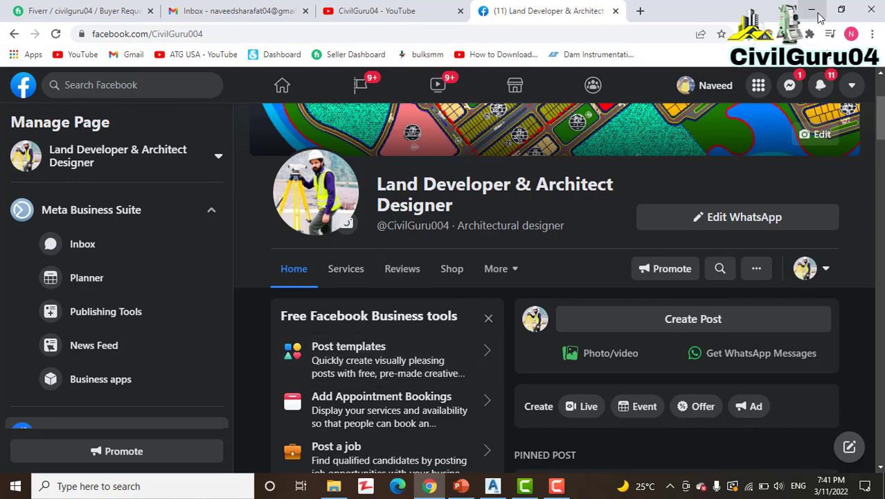
left_click(812, 10)
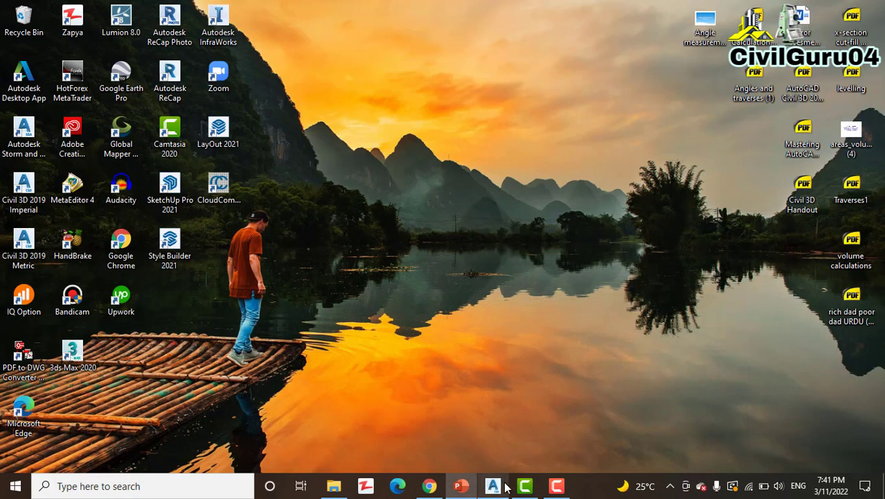
Step: Restore the Civil 3D Alignment Labels.dwg window from the taskbar
left_click(492, 485)
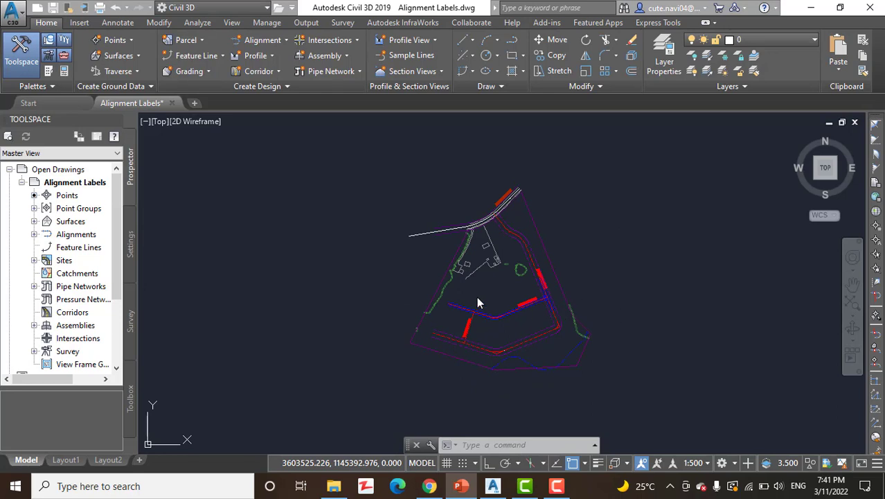
mouse_move(680, 262)
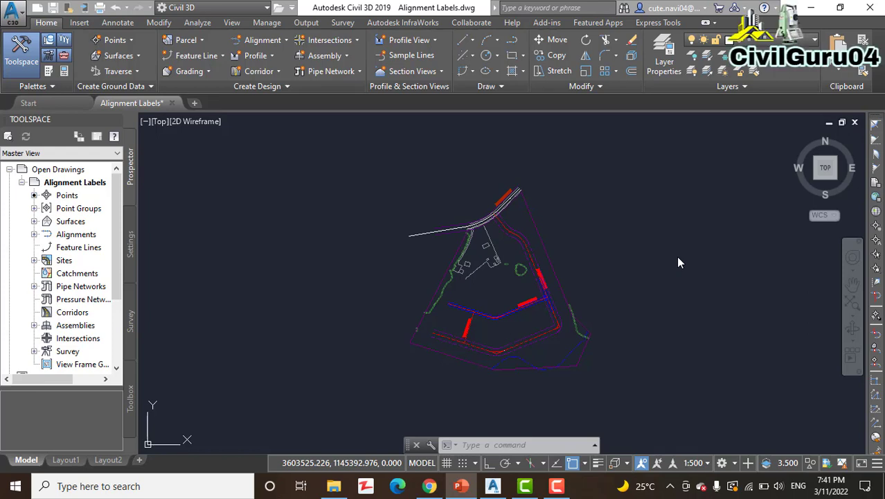
mouse_move(646, 261)
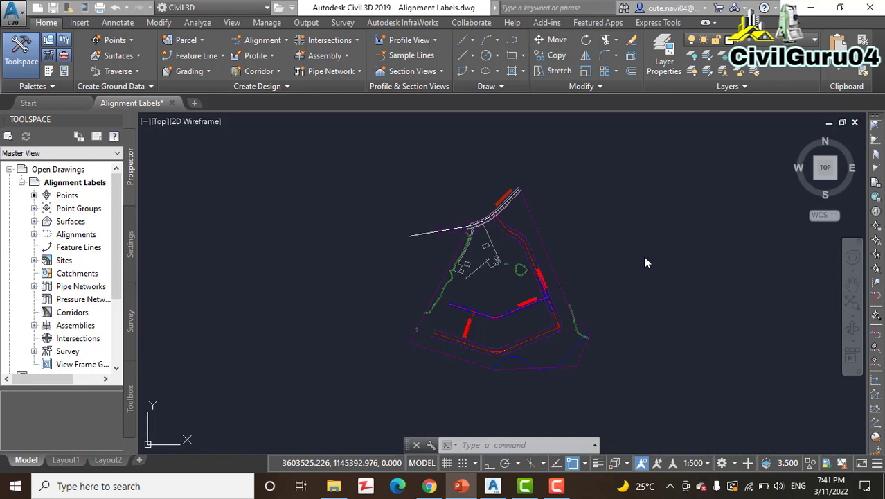
mouse_move(651, 291)
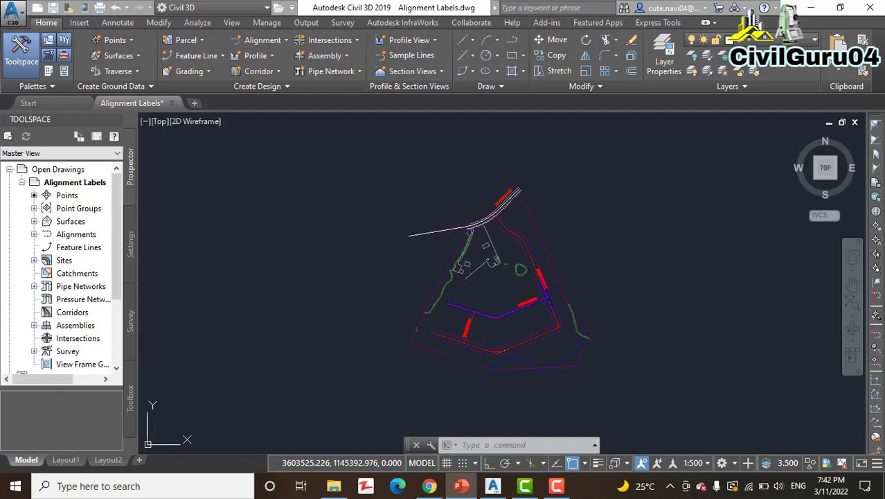
mouse_move(332, 229)
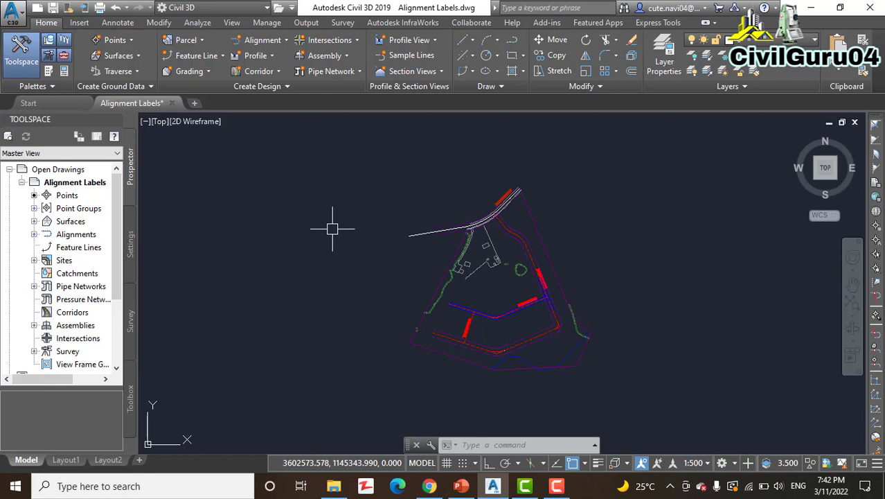
mouse_move(331, 227)
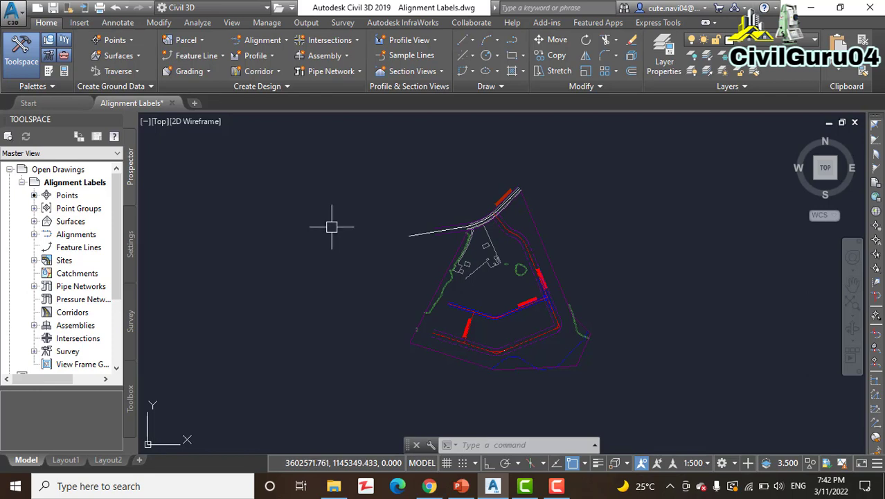
mouse_move(321, 310)
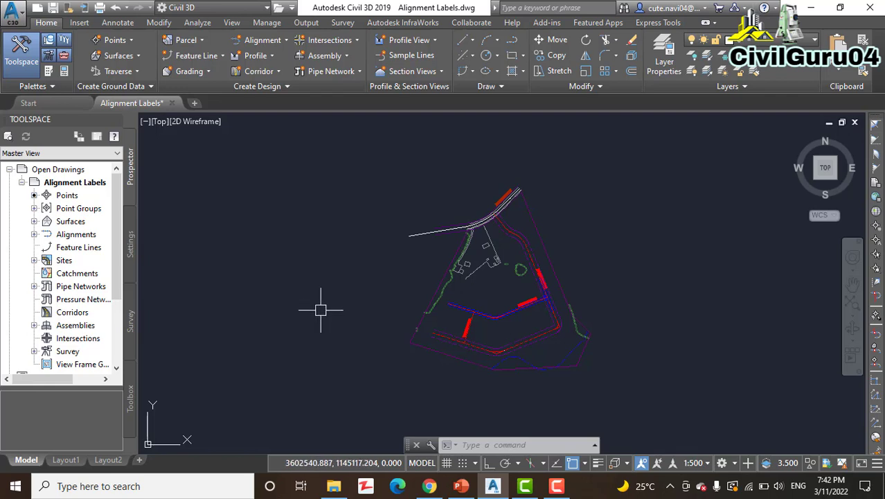
mouse_move(317, 307)
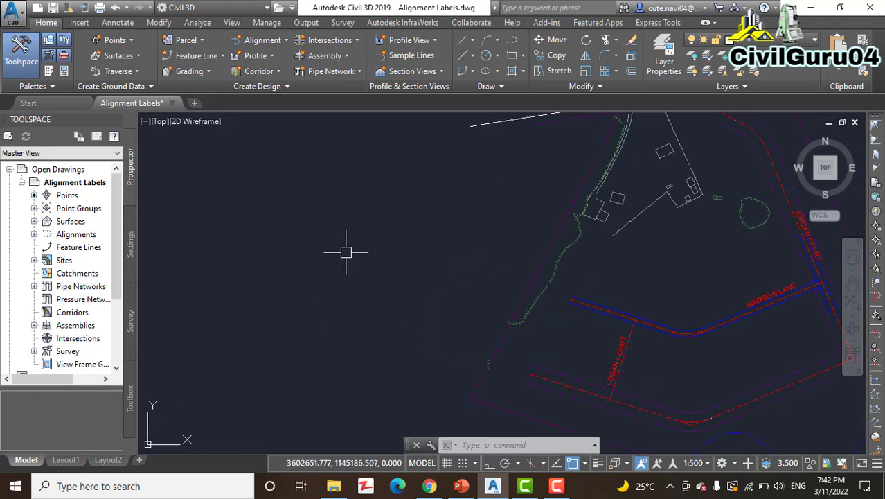
Step: Zoom in on the Jordan Court alignment curving past the tree
scroll("down", 3)
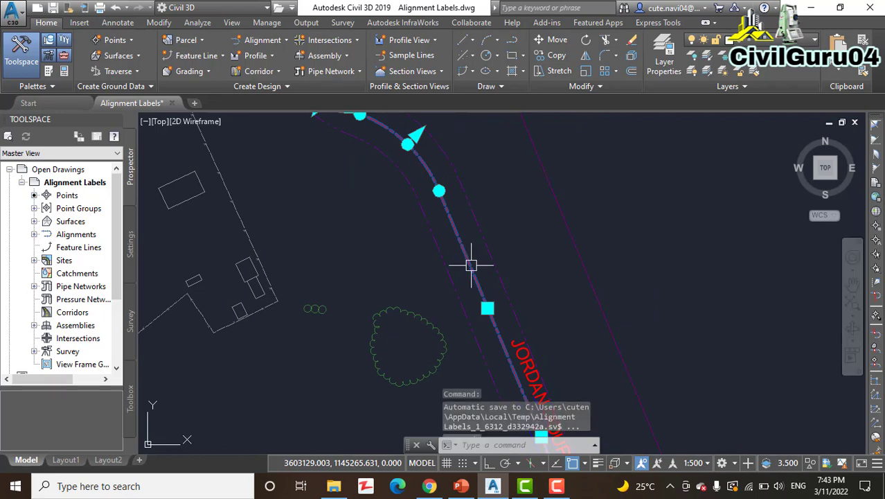
Step: Select the Jordan Court alignment and list the Add Labels options
left_click(487, 308)
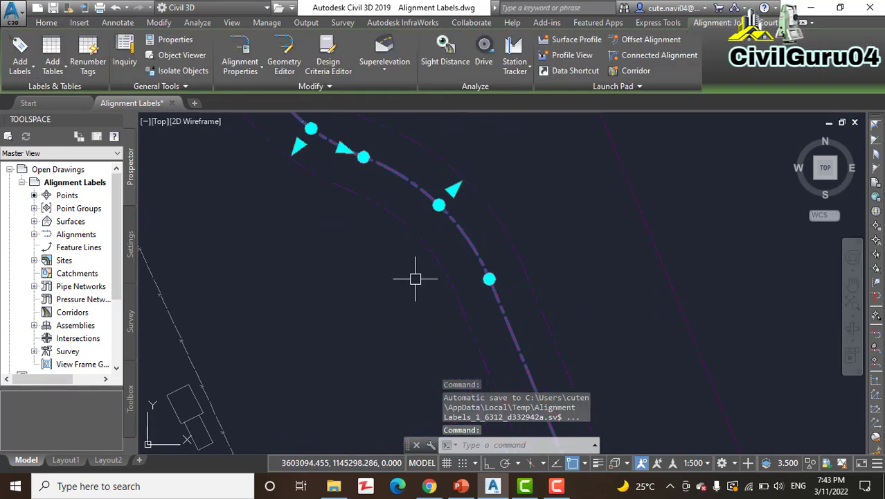
mouse_move(377, 270)
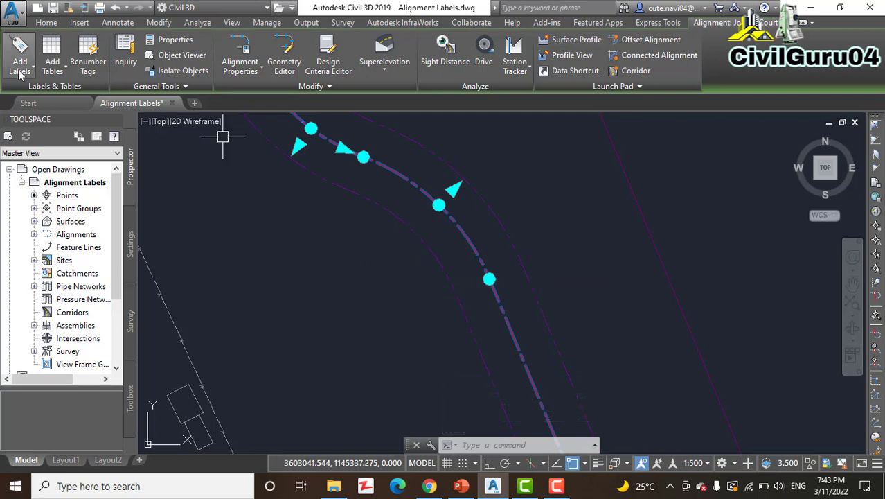
left_click(20, 54)
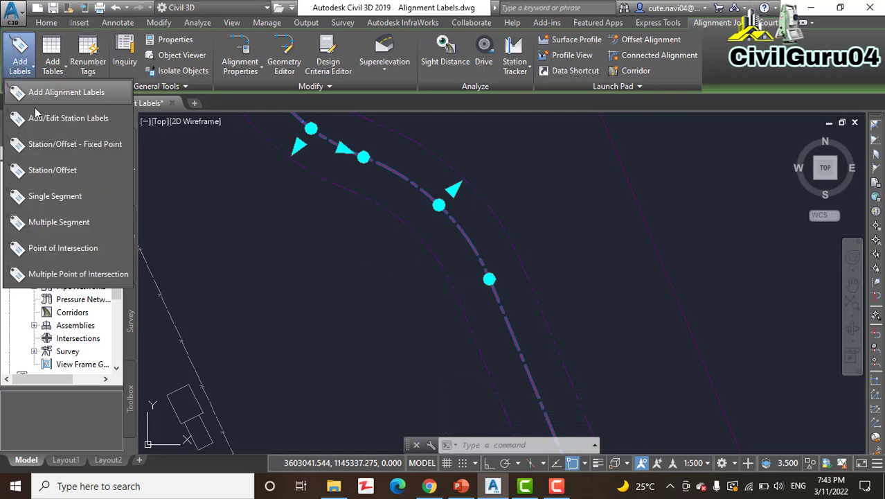
mouse_move(68, 118)
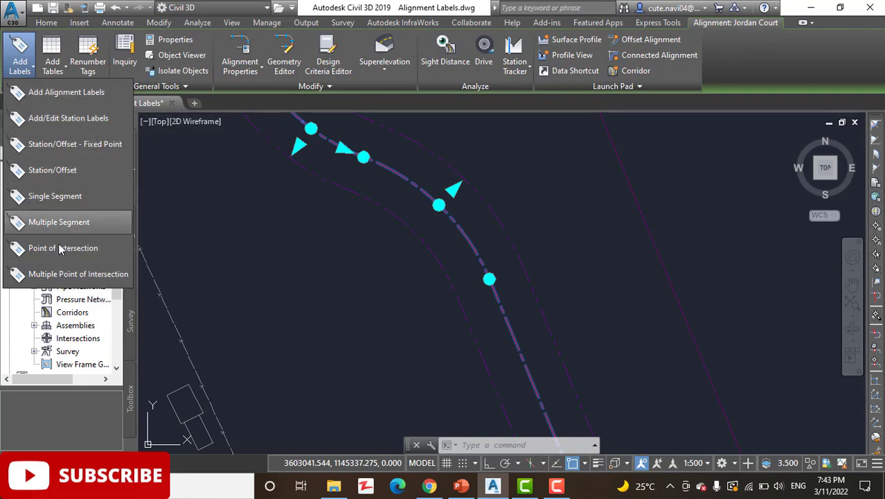
mouse_move(68, 117)
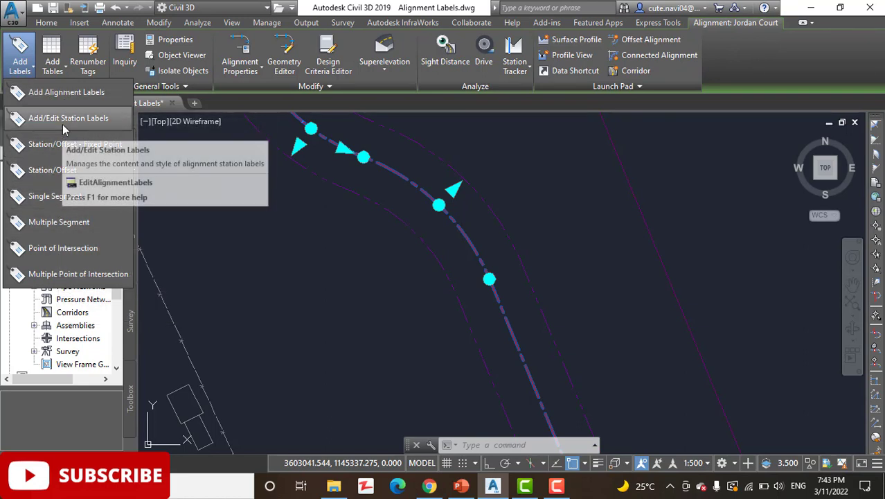
mouse_move(68, 118)
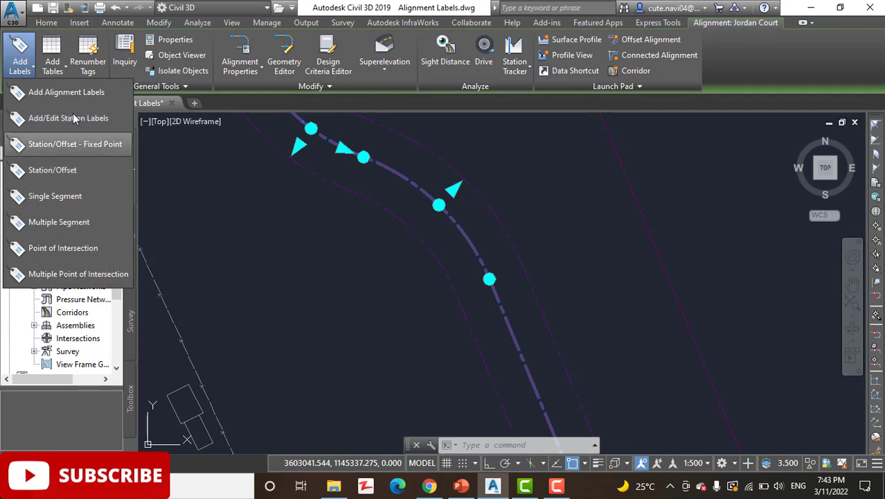
mouse_move(59, 221)
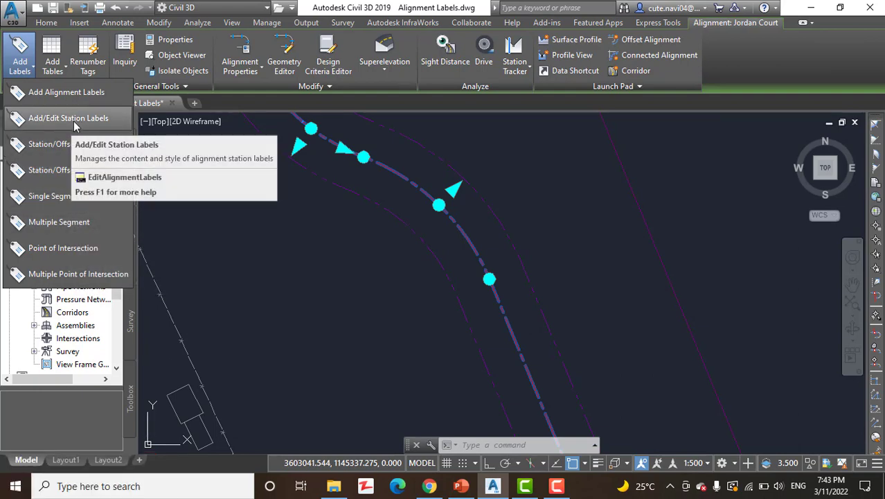
Step: Add Perpendicular with Tick major station labels every 20 m to Jordan Court
left_click(68, 117)
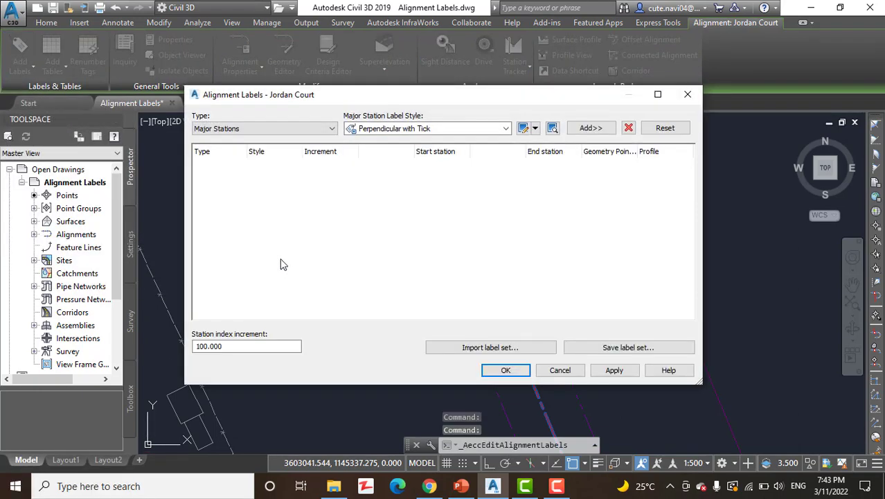
mouse_move(368, 201)
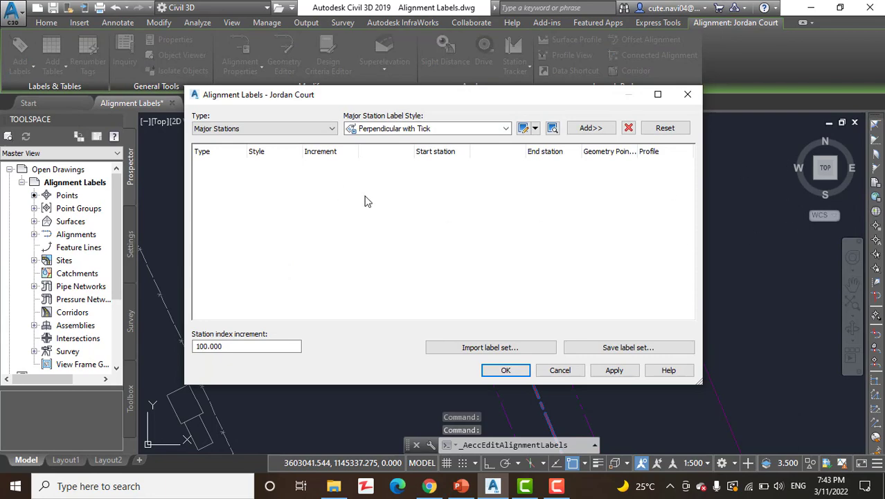
mouse_move(373, 202)
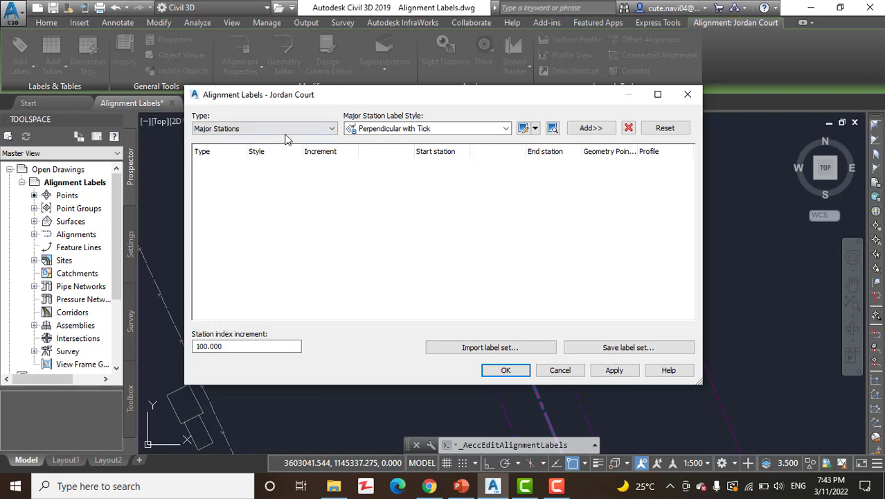
mouse_move(487, 236)
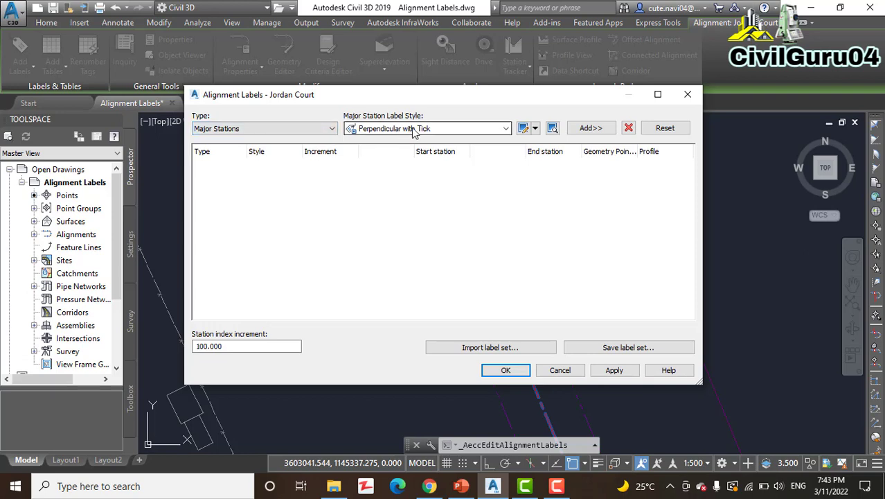
mouse_move(416, 131)
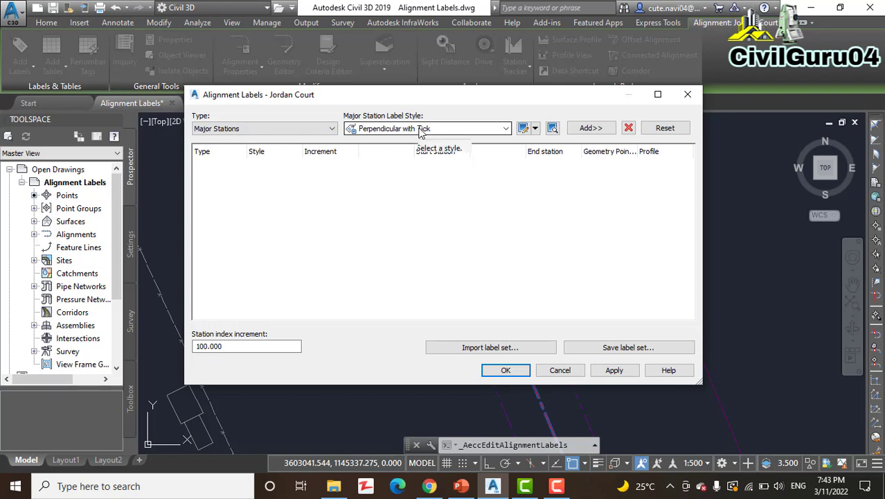
mouse_move(424, 138)
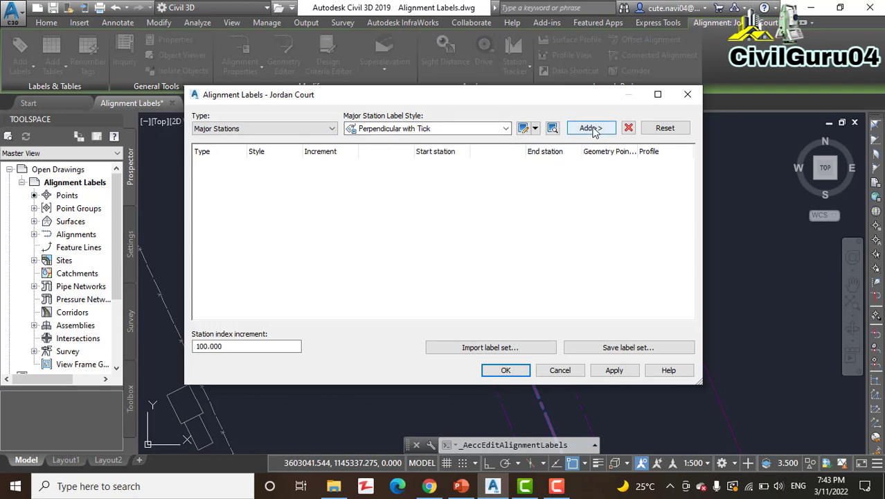
left_click(591, 128)
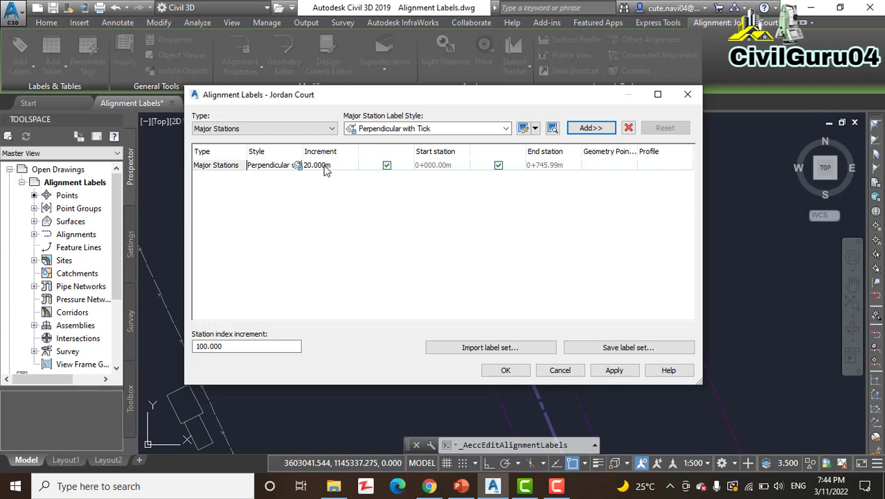
mouse_move(533, 369)
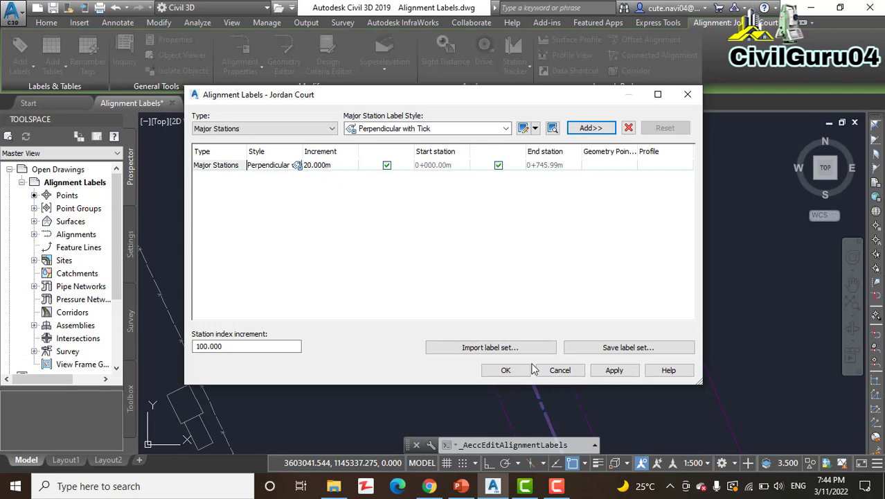
left_click(506, 369)
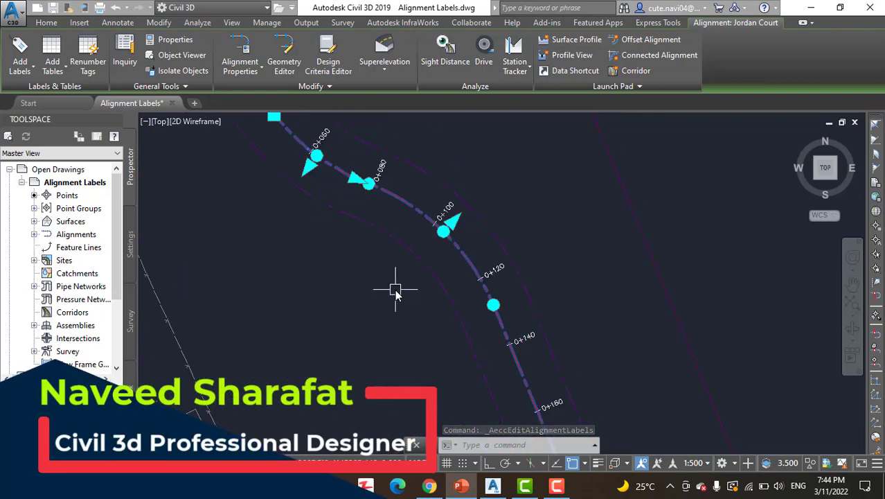
mouse_move(367, 288)
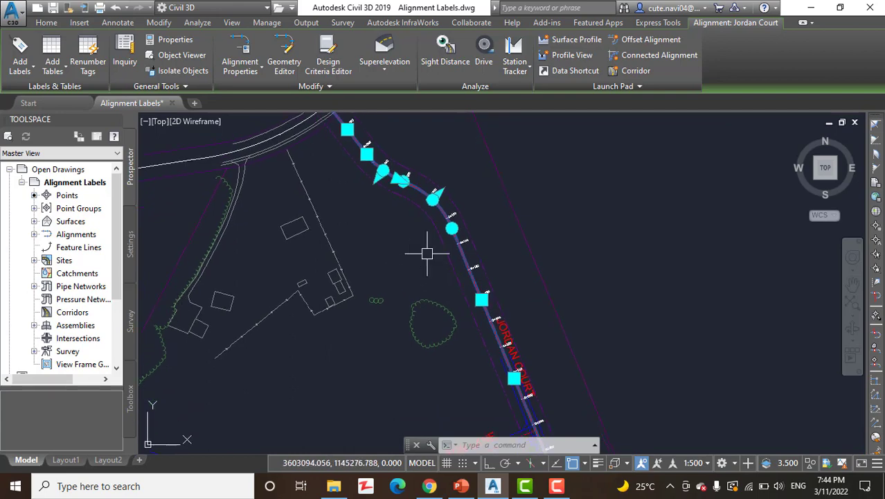
mouse_move(389, 269)
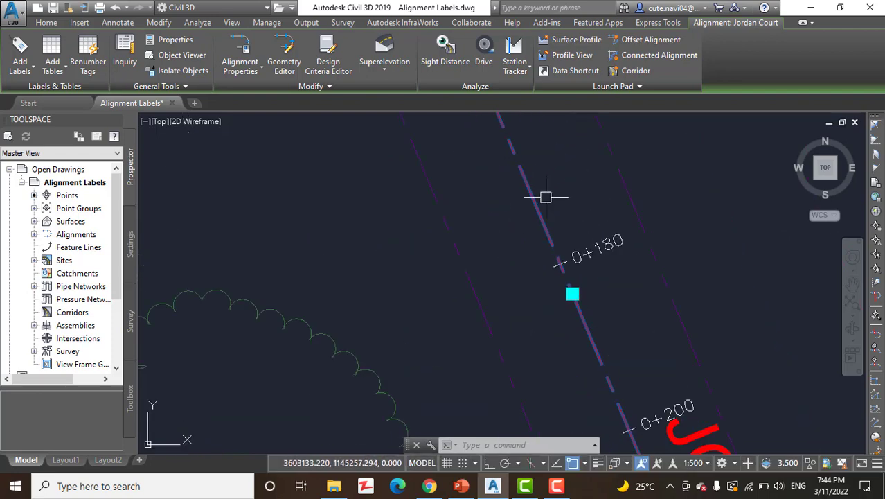
mouse_move(443, 290)
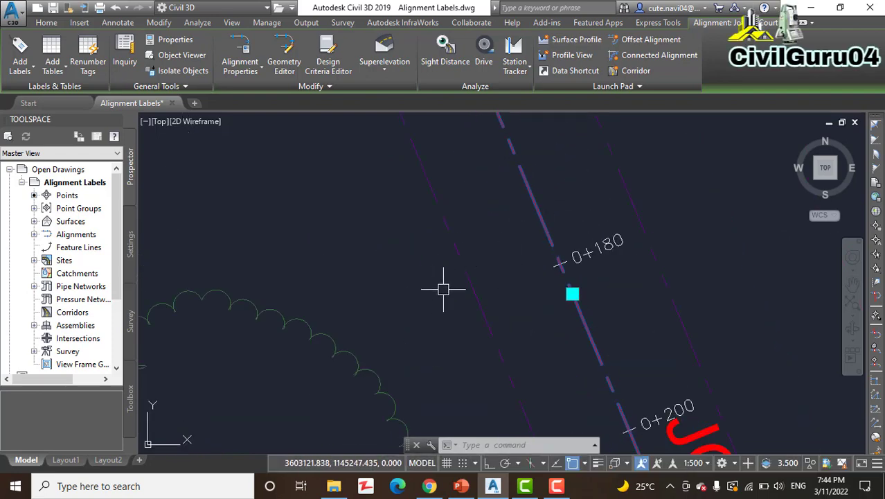
mouse_move(554, 270)
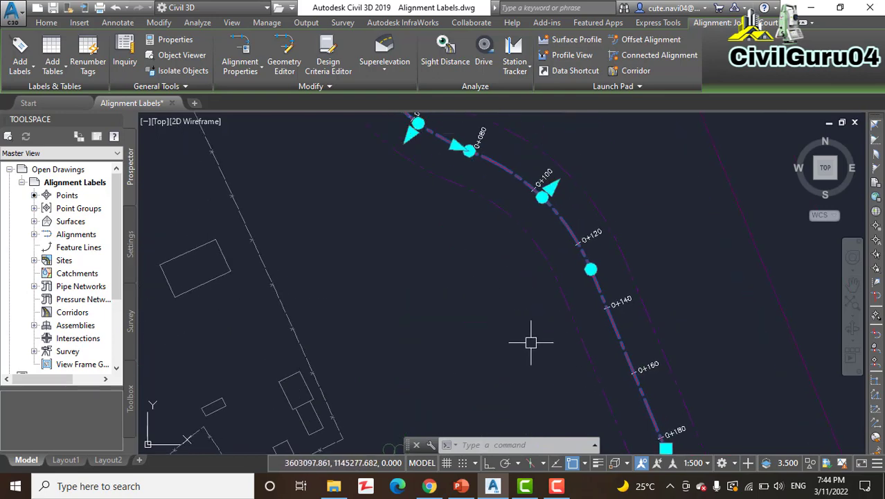
left_click(46, 22)
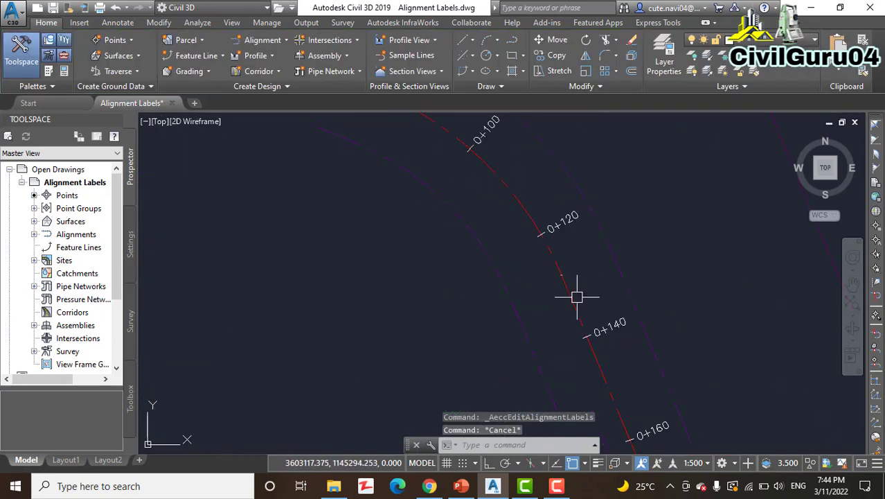
left_click(577, 297)
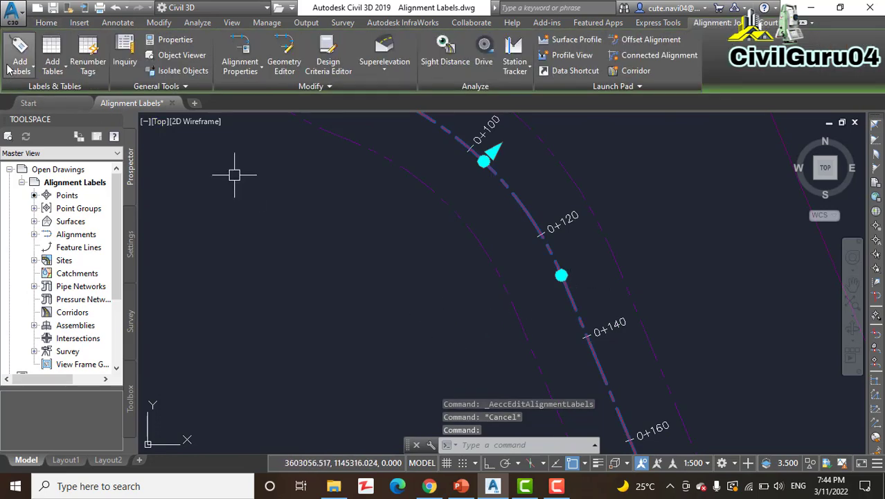
Step: Add Minor Stations tick labels at a 5 m increment to Jordan Court's label set
left_click(19, 53)
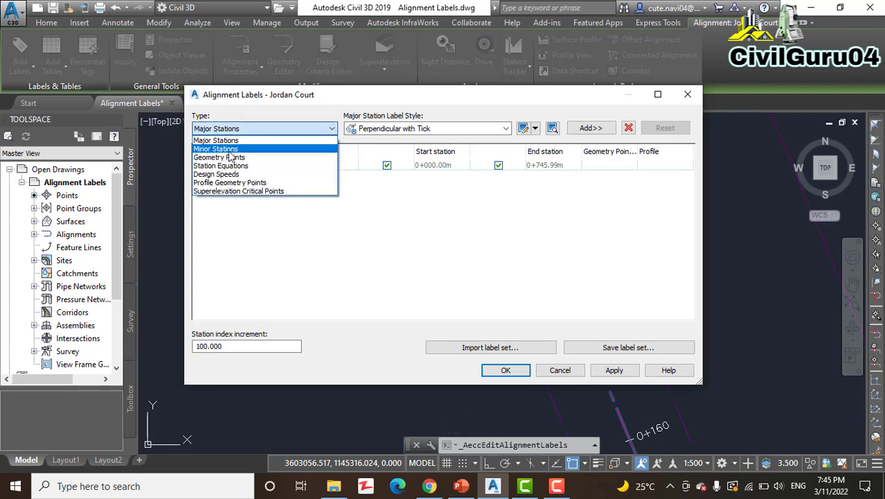
left_click(215, 148)
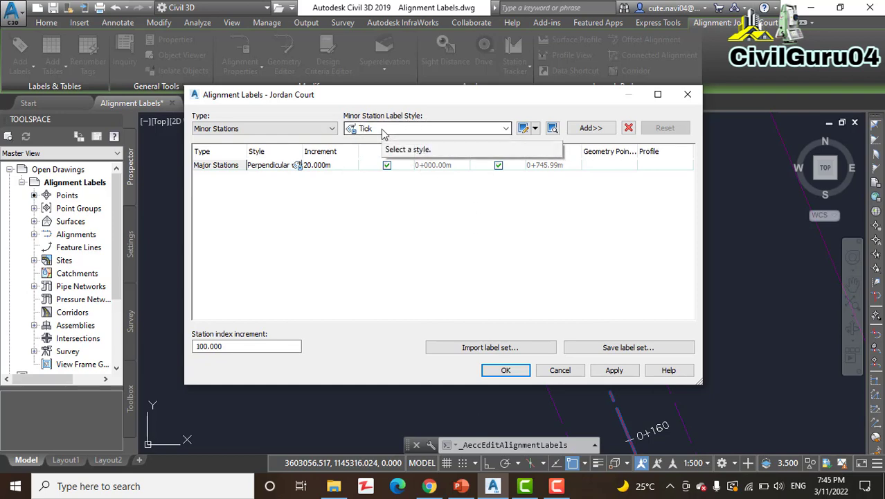
left_click(590, 127)
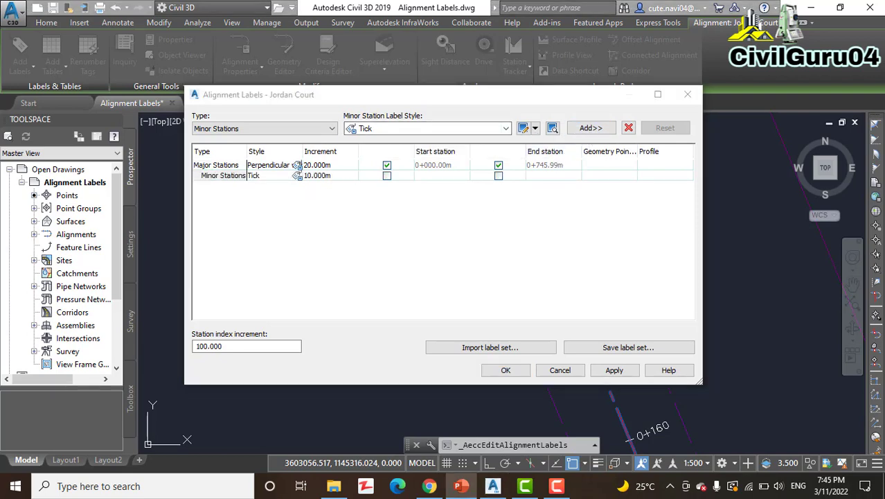
mouse_move(509, 299)
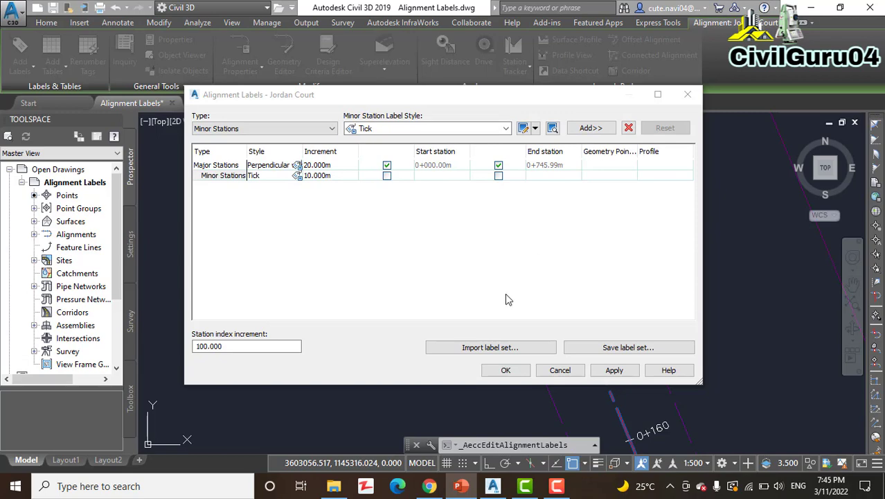
mouse_move(325, 180)
type("5")
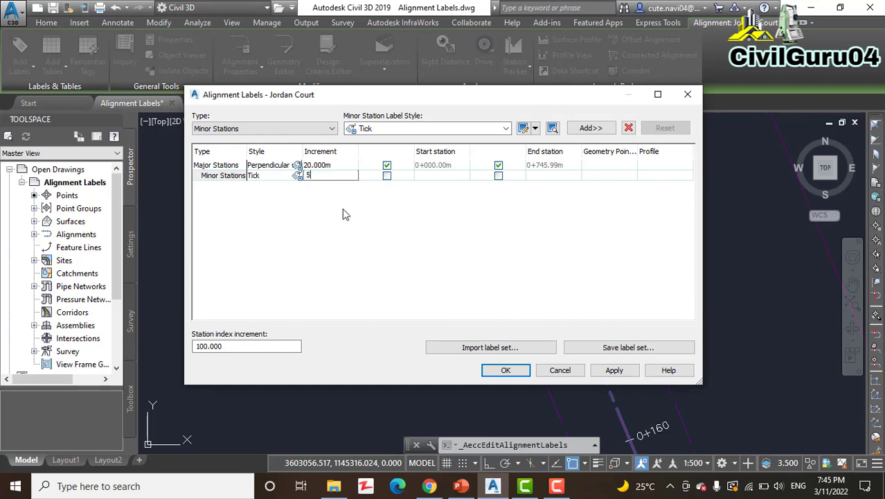
key("Return")
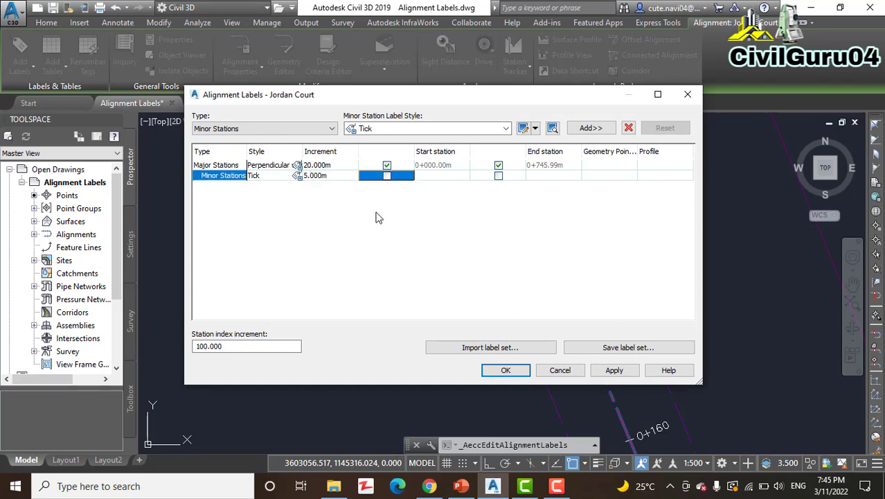
mouse_move(481, 232)
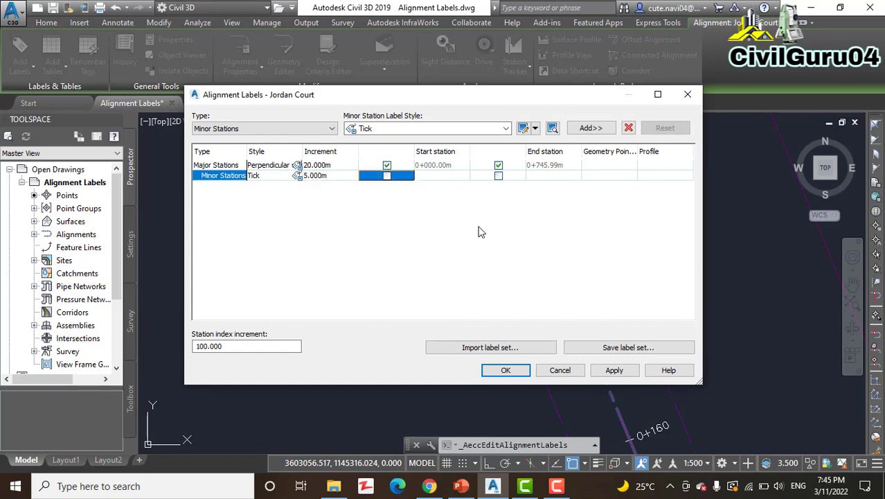
mouse_move(467, 285)
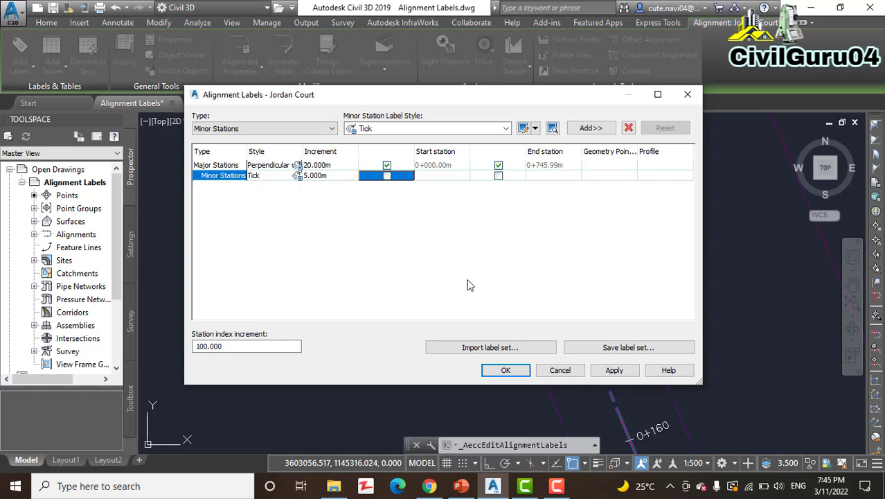
left_click(498, 176)
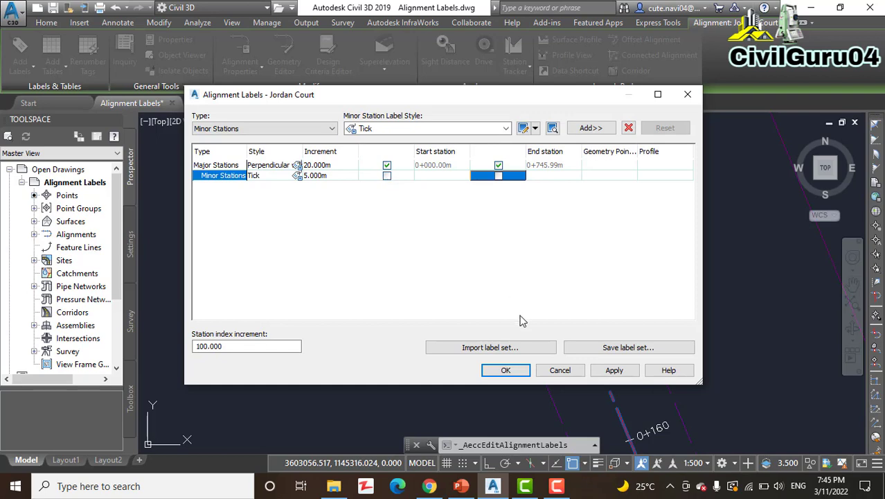
Step: Apply the label set so 5 m minor ticks show between 20 m major stations
left_click(506, 369)
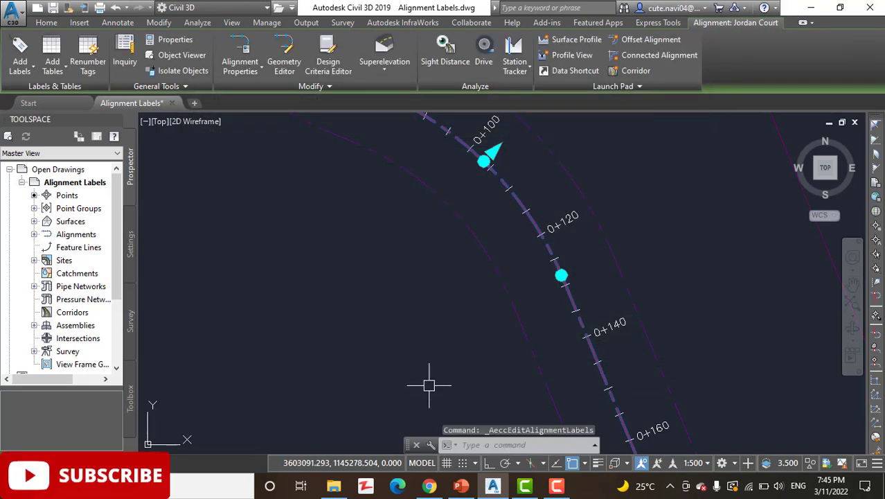
mouse_move(428, 385)
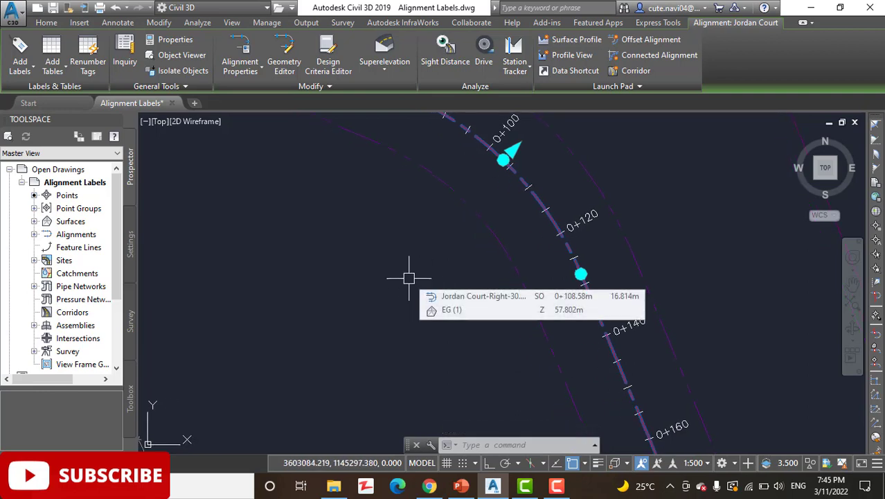
mouse_move(410, 284)
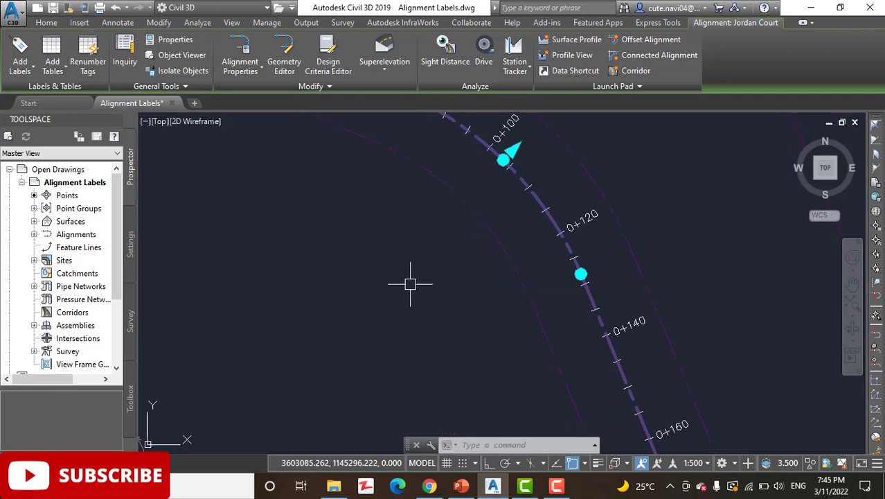
mouse_move(484, 217)
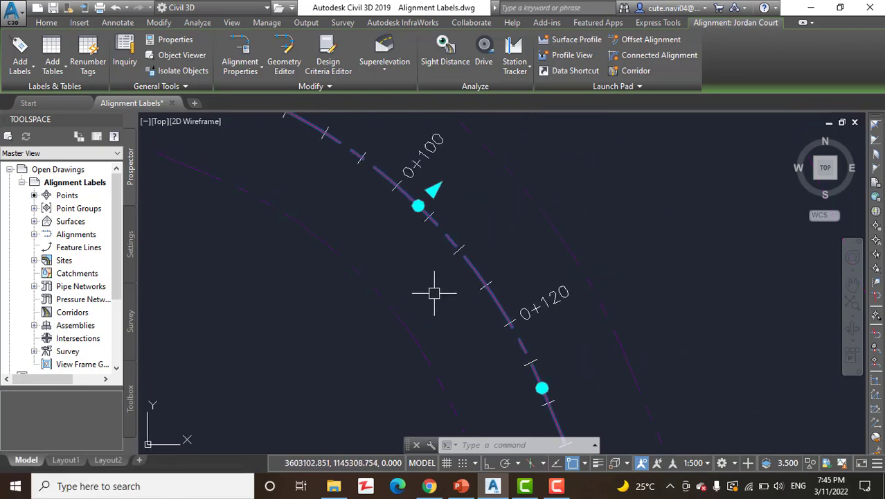
mouse_move(446, 288)
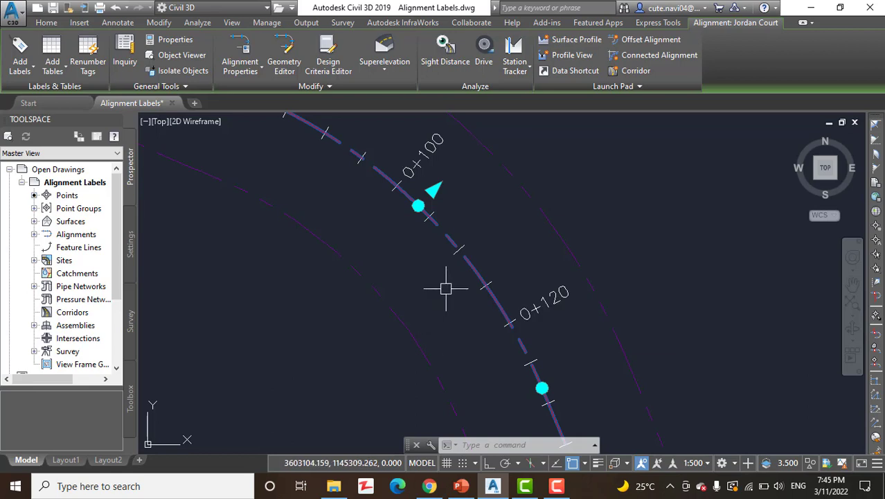
mouse_move(437, 267)
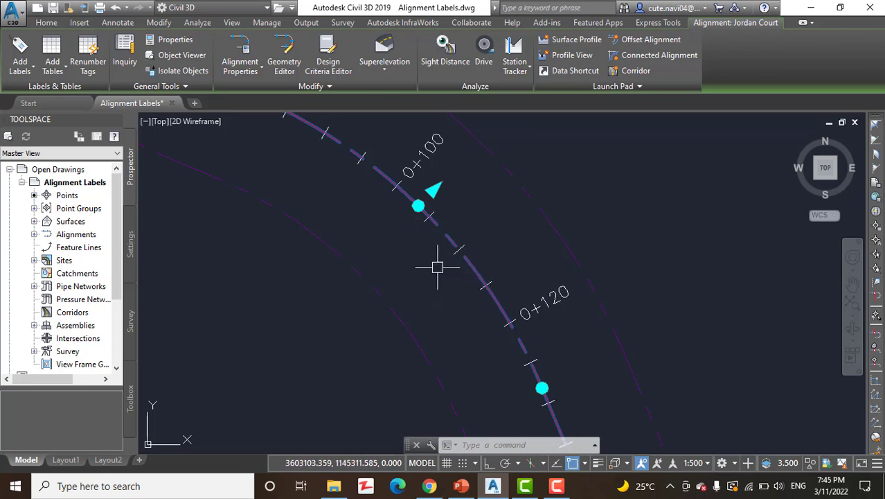
mouse_move(432, 278)
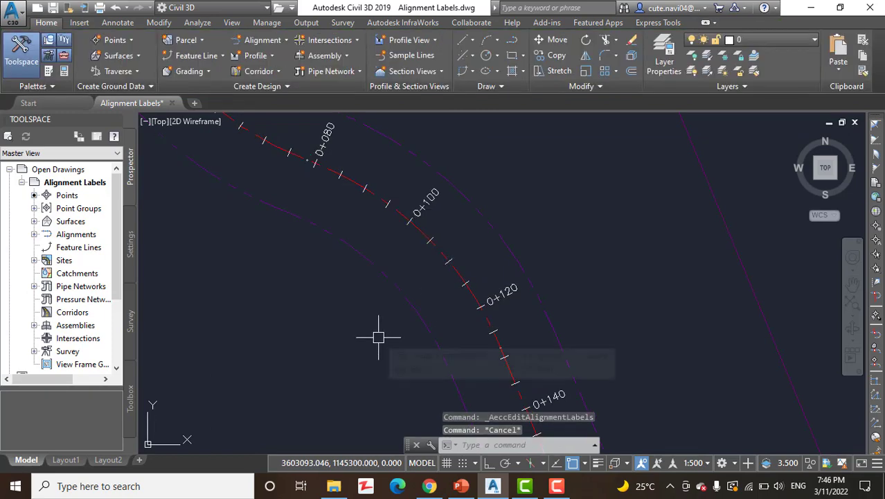
mouse_move(438, 306)
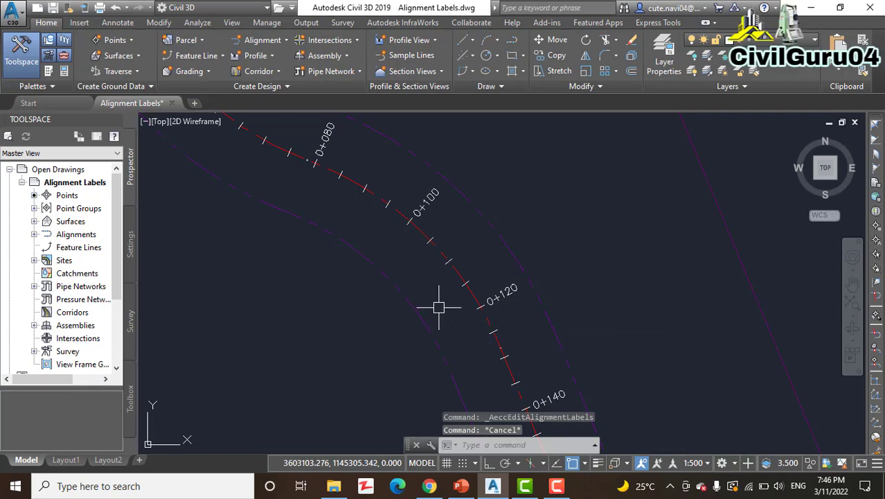
mouse_move(462, 280)
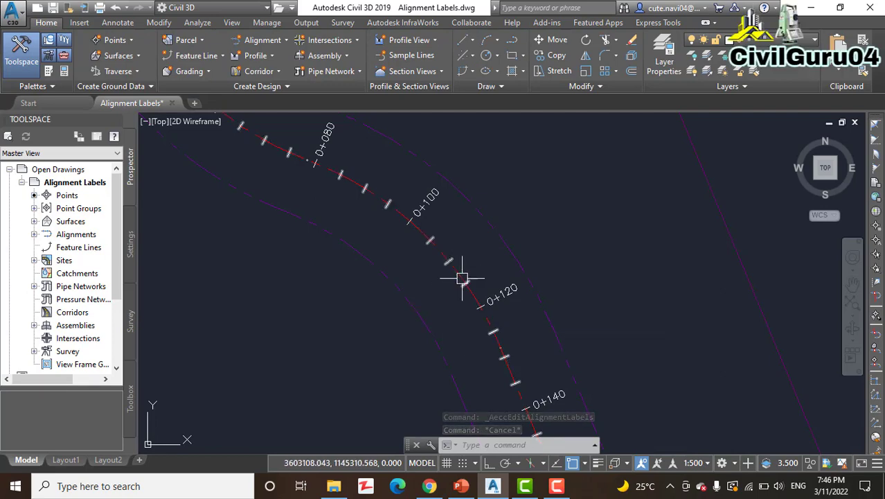
Step: Reselect Jordan Court and set the alignment label type to Geometry Points
left_click(462, 278)
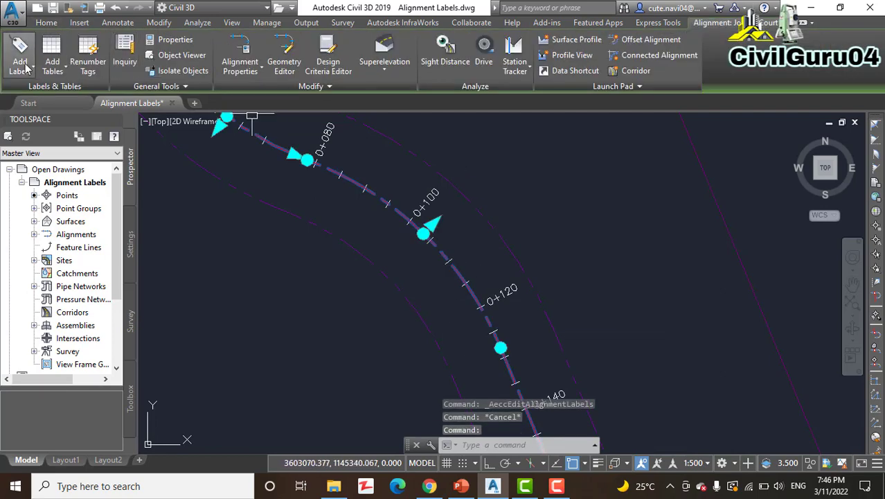
left_click(19, 61)
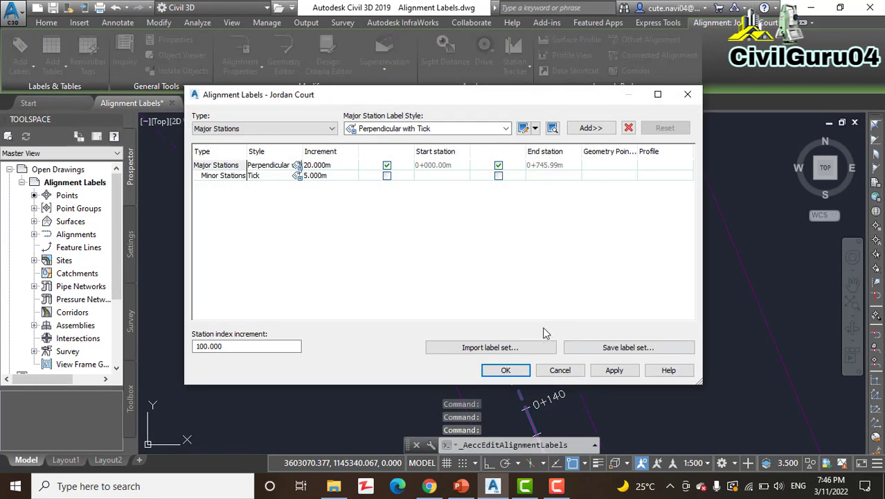
mouse_move(406, 234)
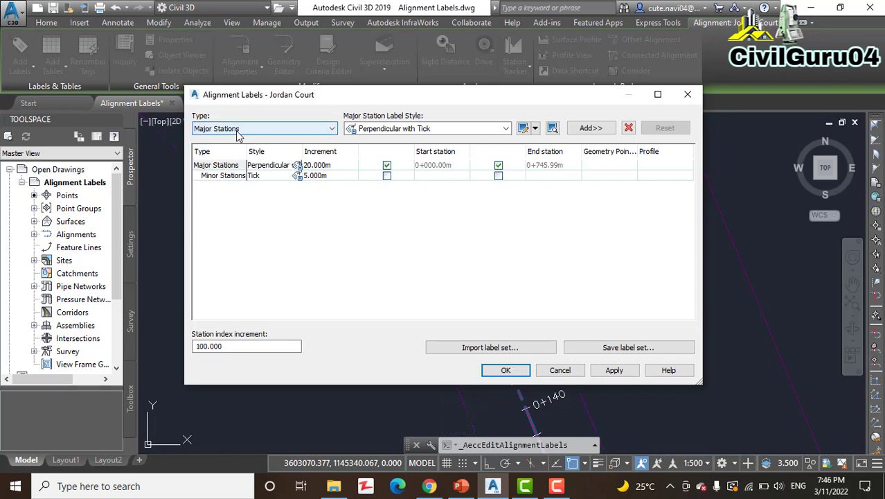
left_click(331, 128)
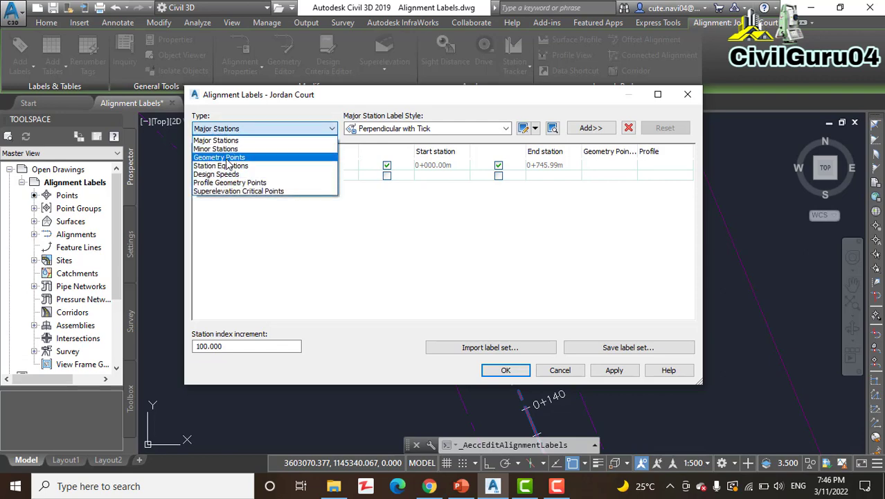
left_click(219, 156)
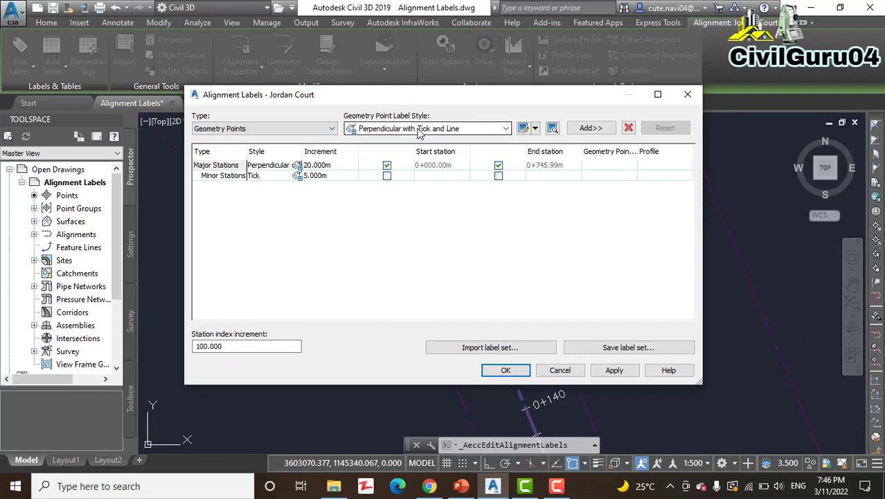
mouse_move(450, 136)
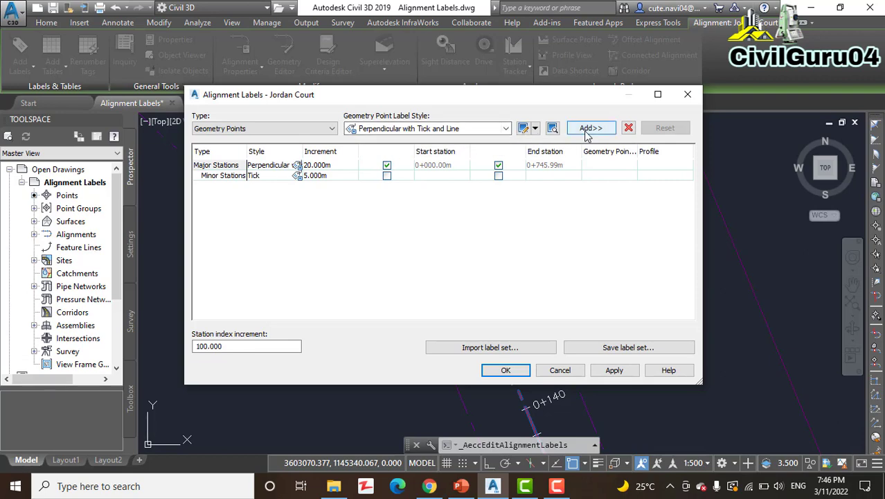
Step: Add geometry point labels with the compound curve and spiral point types unticked
left_click(589, 127)
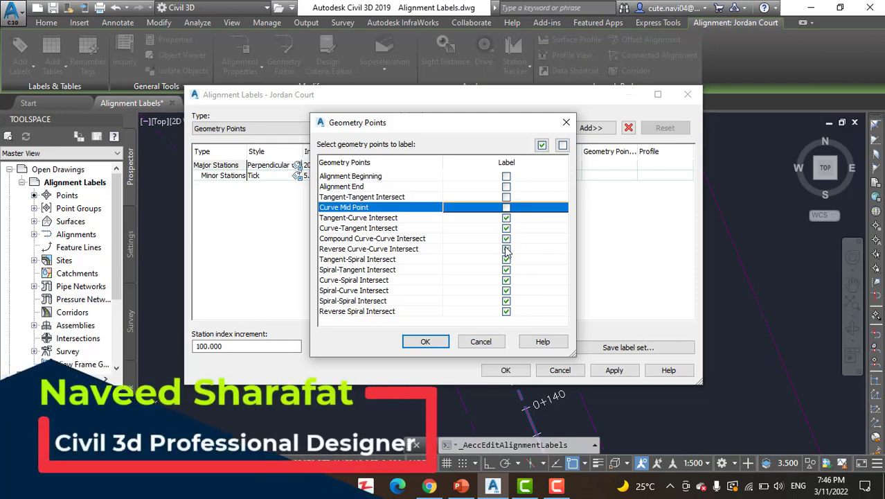
left_click(372, 238)
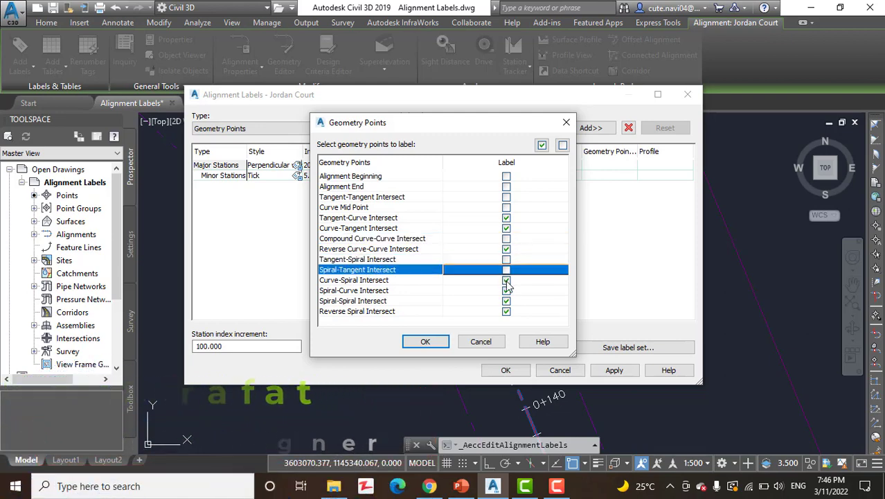
left_click(507, 300)
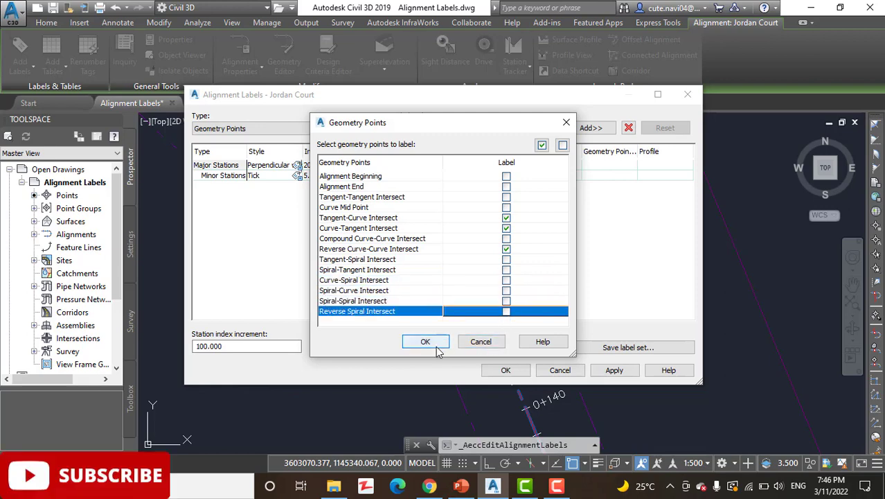
left_click(425, 341)
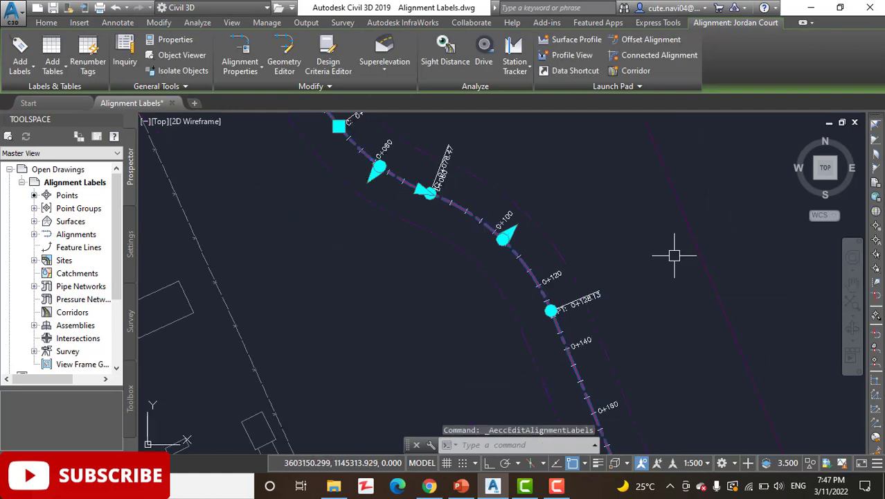
mouse_move(580, 295)
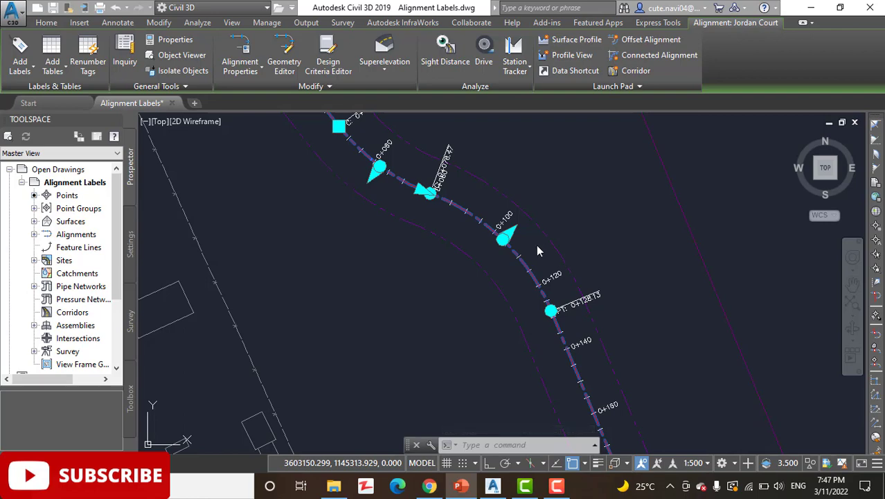
mouse_move(454, 311)
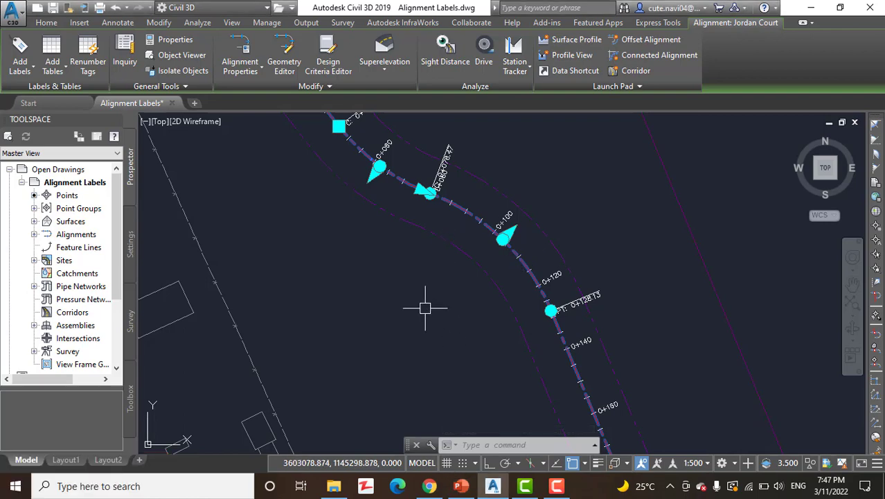
Step: Deselect Jordan Court to inspect the PC 0+045.56 and PT 0+128.13 labels
left_click(46, 22)
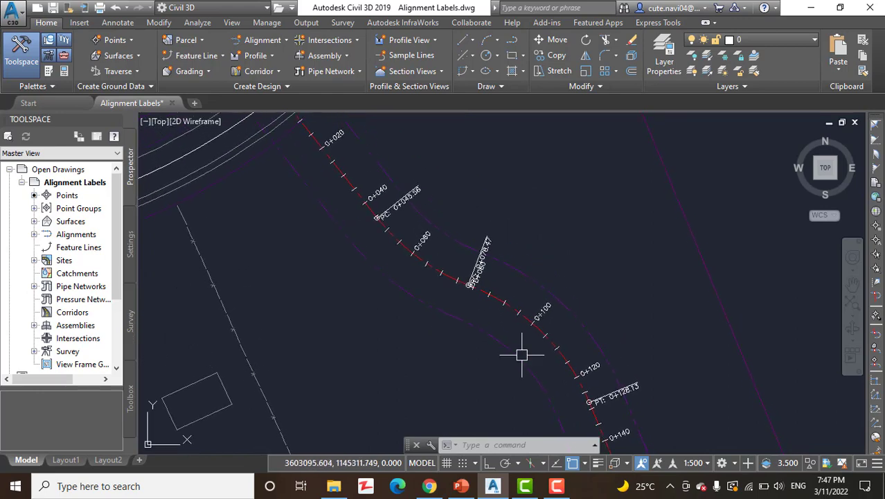
mouse_move(494, 296)
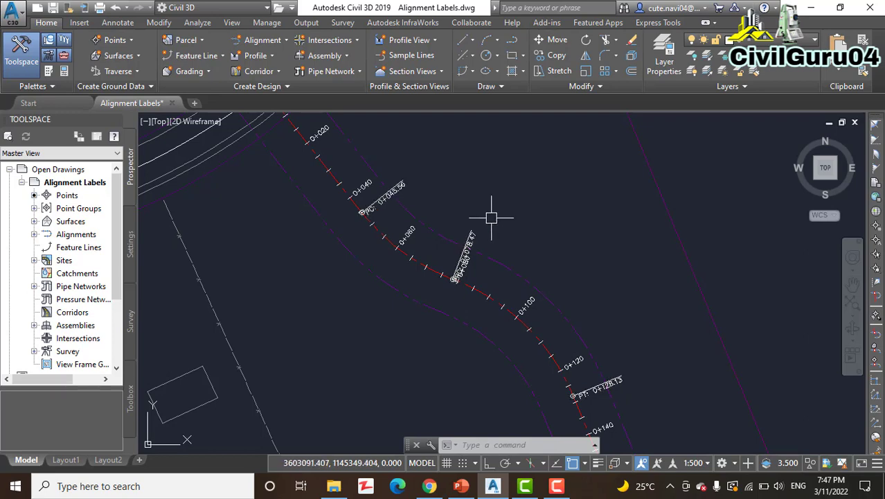
mouse_move(510, 204)
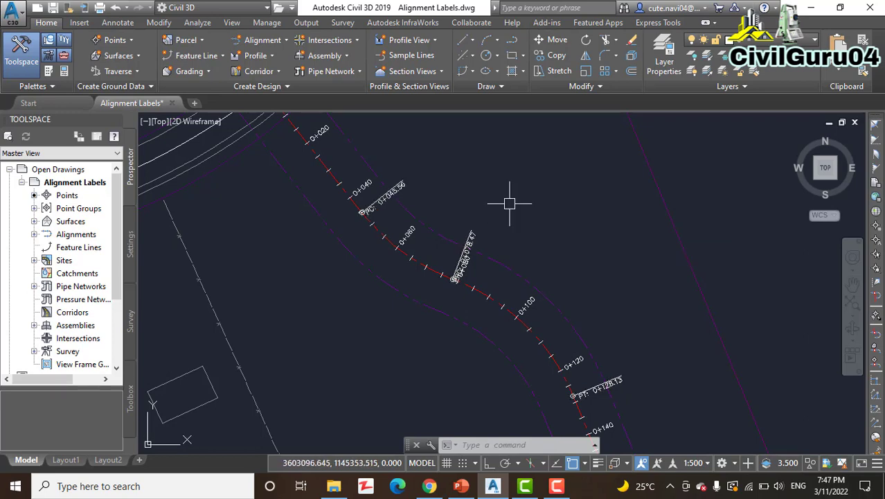
mouse_move(511, 203)
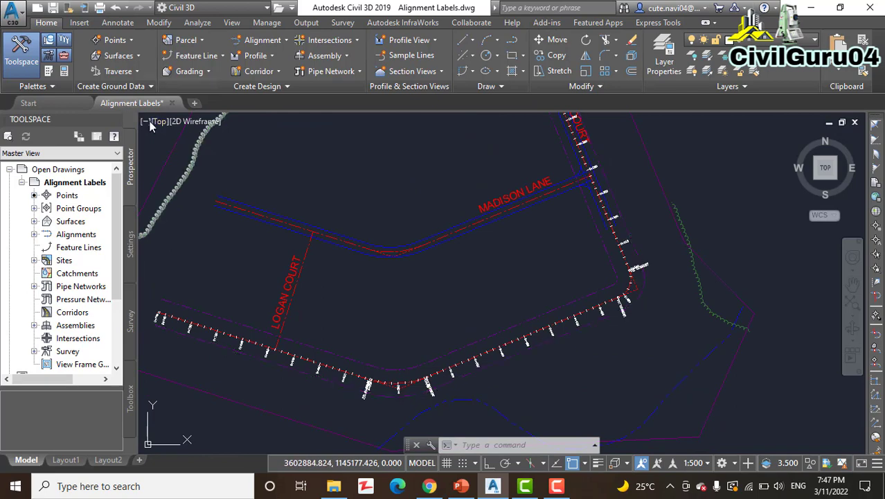
mouse_move(489, 322)
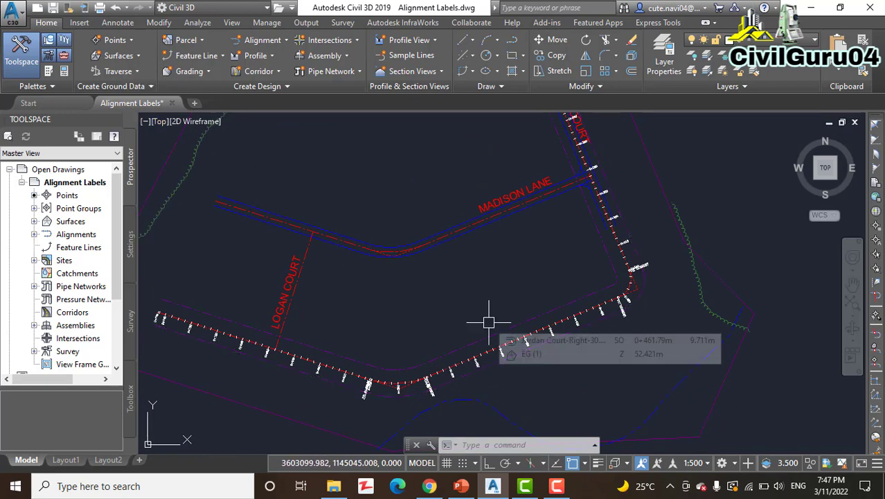
Step: Zoom out over the labelled Jordan Court streets, then minimize Civil 3D to reveal the desktop
scroll("down", 3)
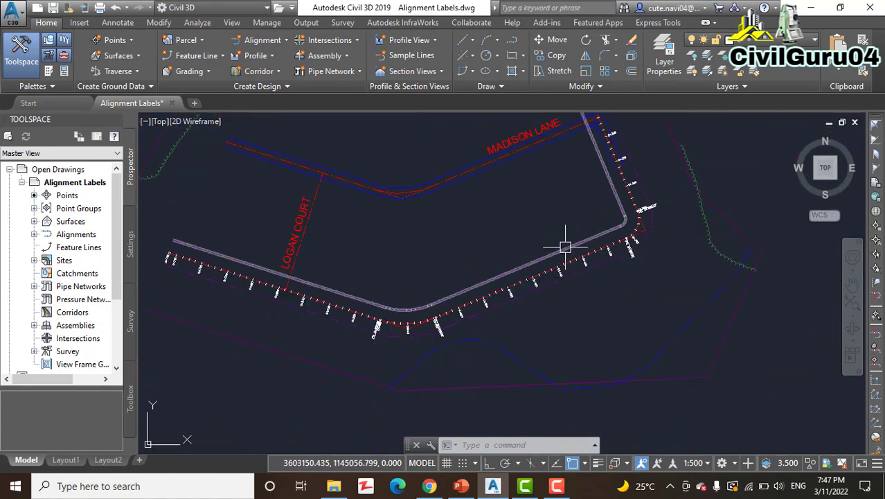
mouse_move(565, 247)
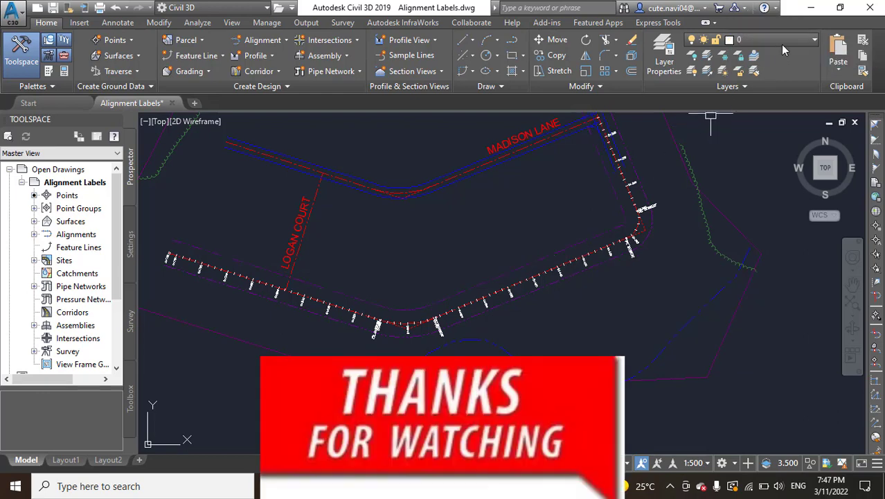
mouse_move(812, 11)
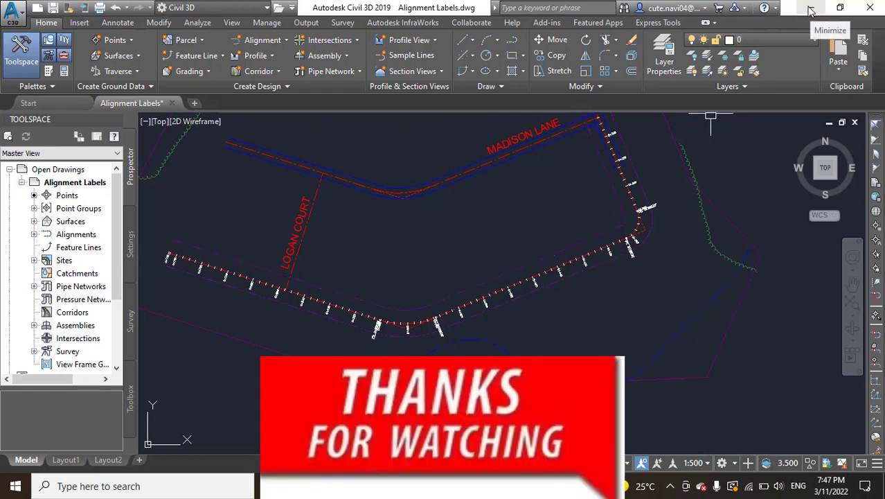
left_click(810, 10)
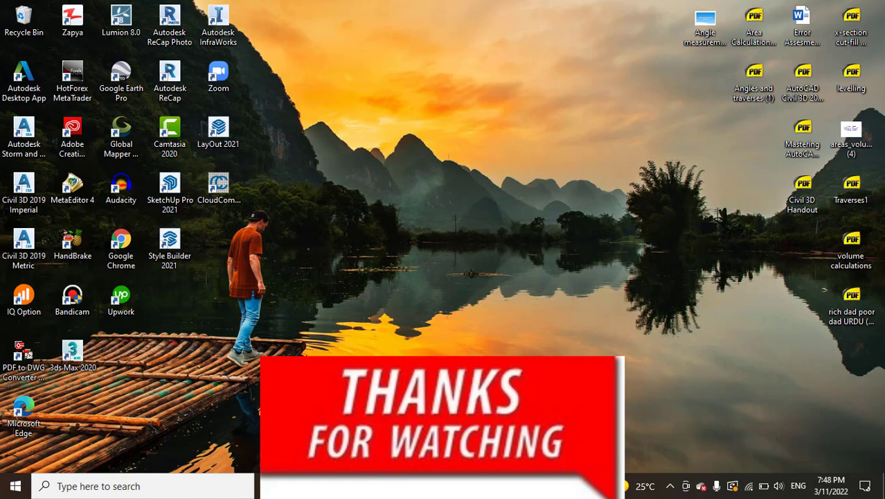